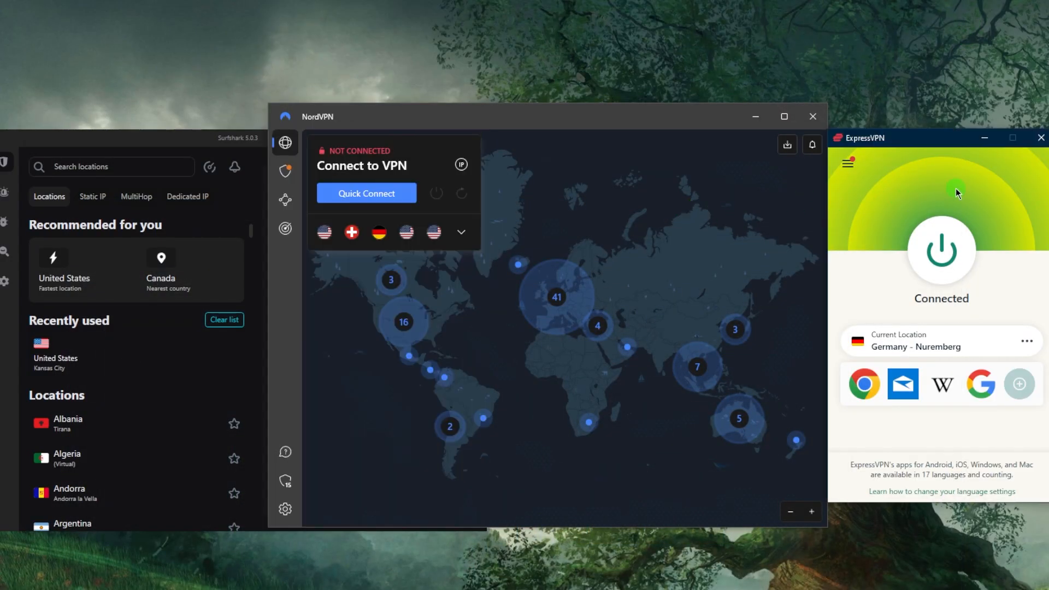
pyautogui.moveTo(890, 226)
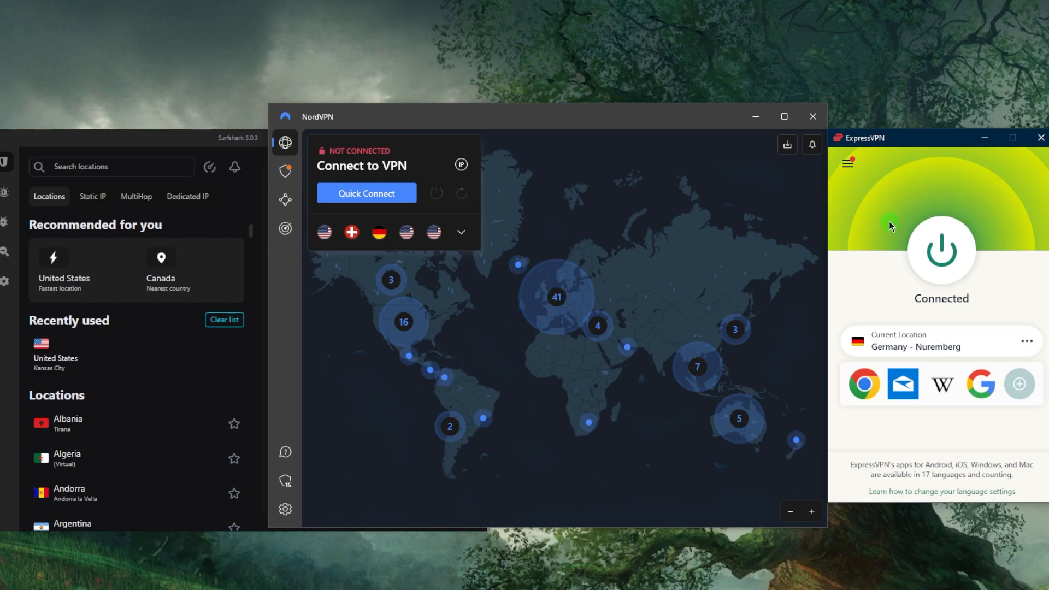
pyautogui.moveTo(881, 224)
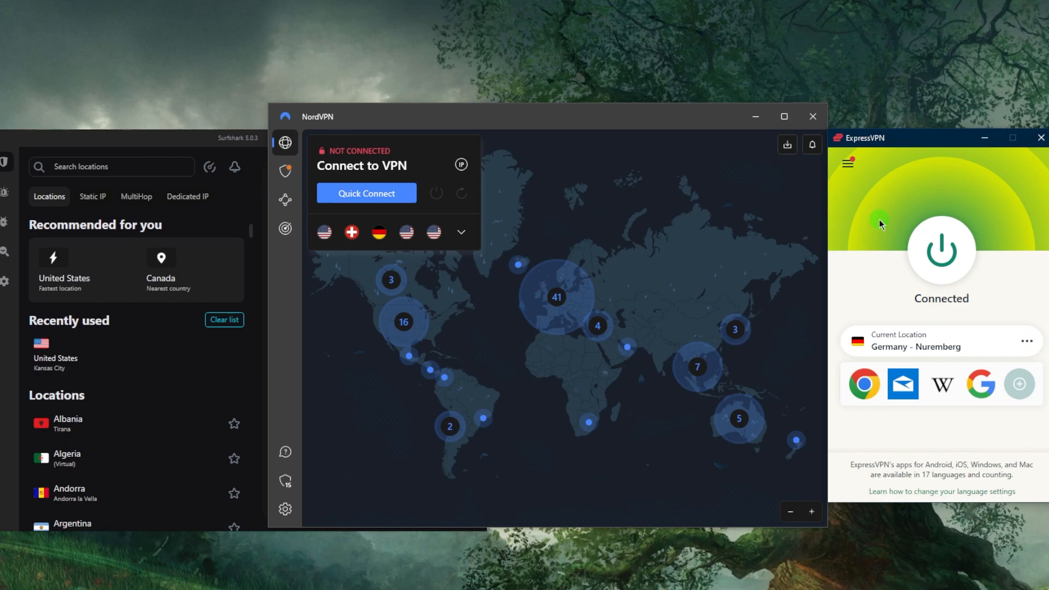
pyautogui.moveTo(881, 199)
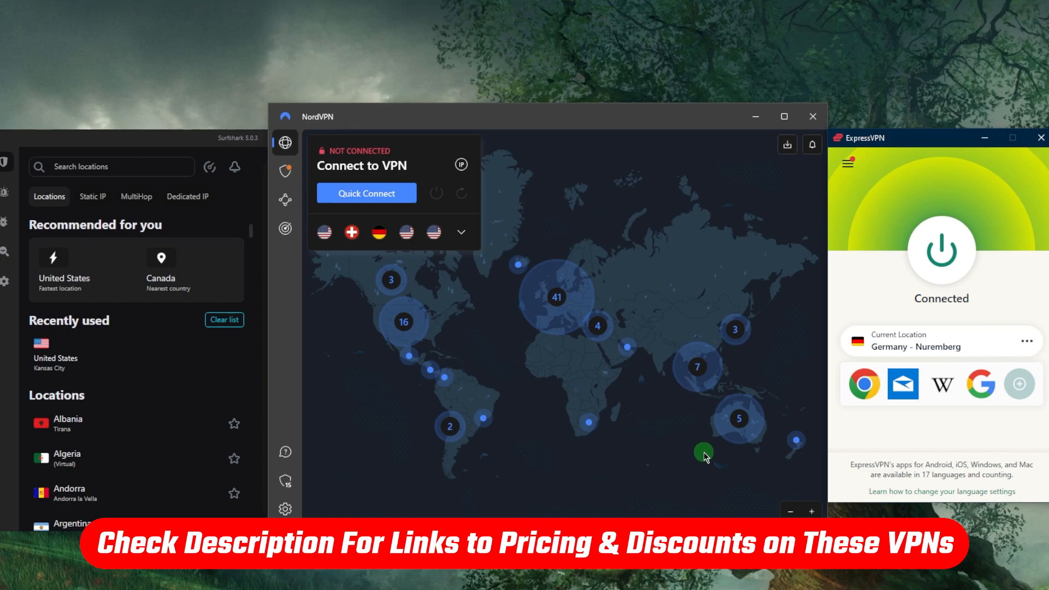
pyautogui.moveTo(866, 241)
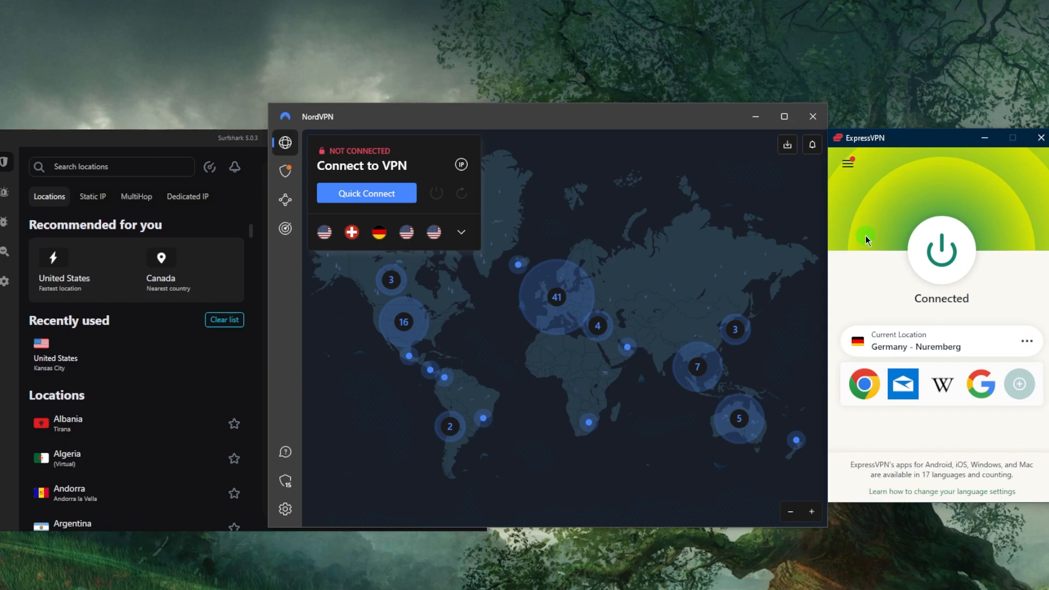
pyautogui.moveTo(883, 223)
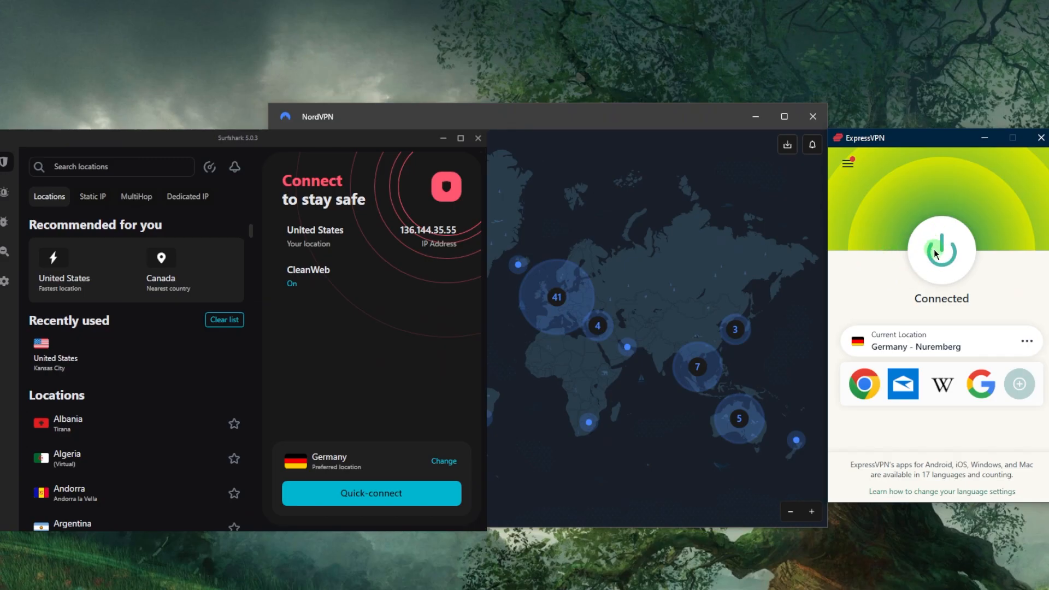
pyautogui.moveTo(881, 193)
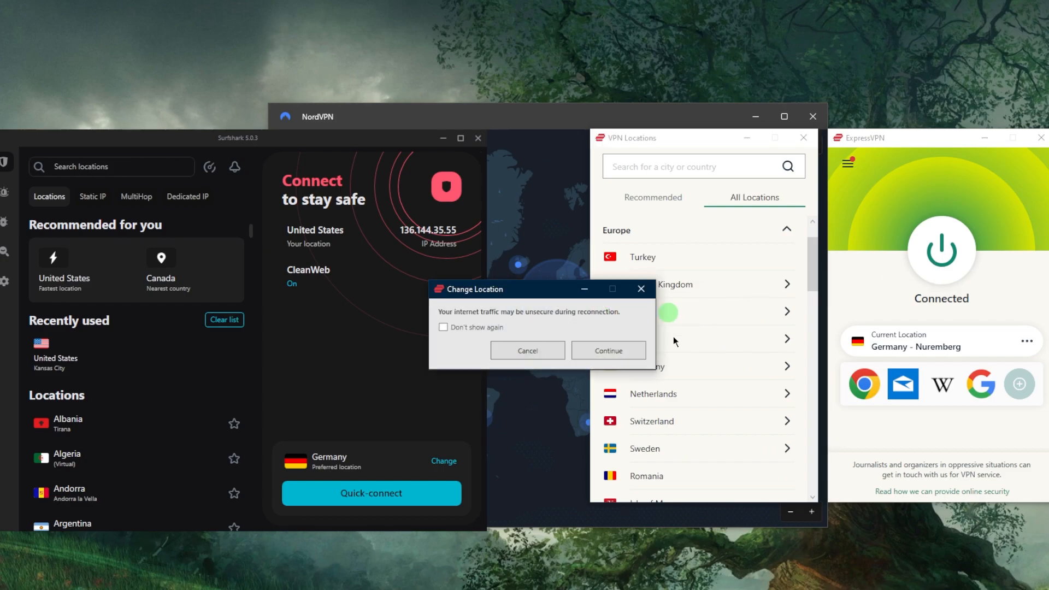
# - Confirm the insecure-traffic warning and connect ExpressVPN to Italy - Cosenza
pyautogui.click(939, 253)
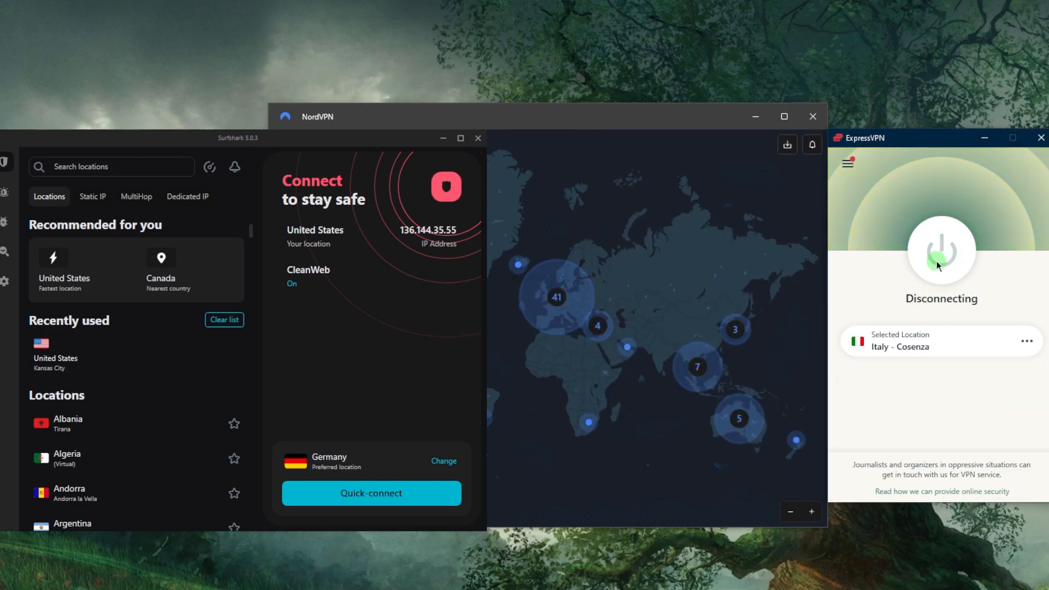
pyautogui.click(940, 251)
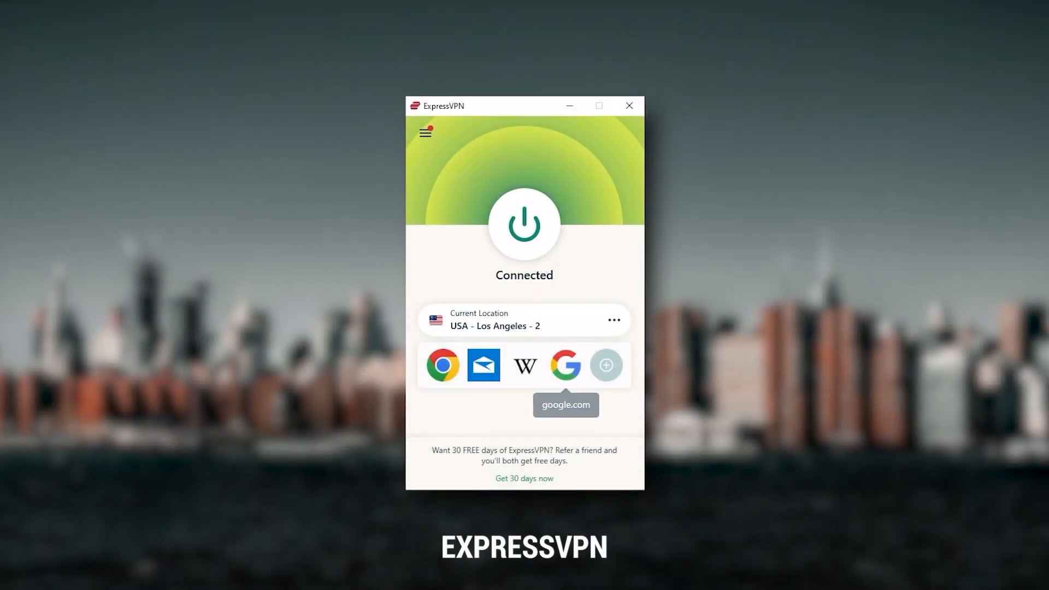
pyautogui.moveTo(565, 365)
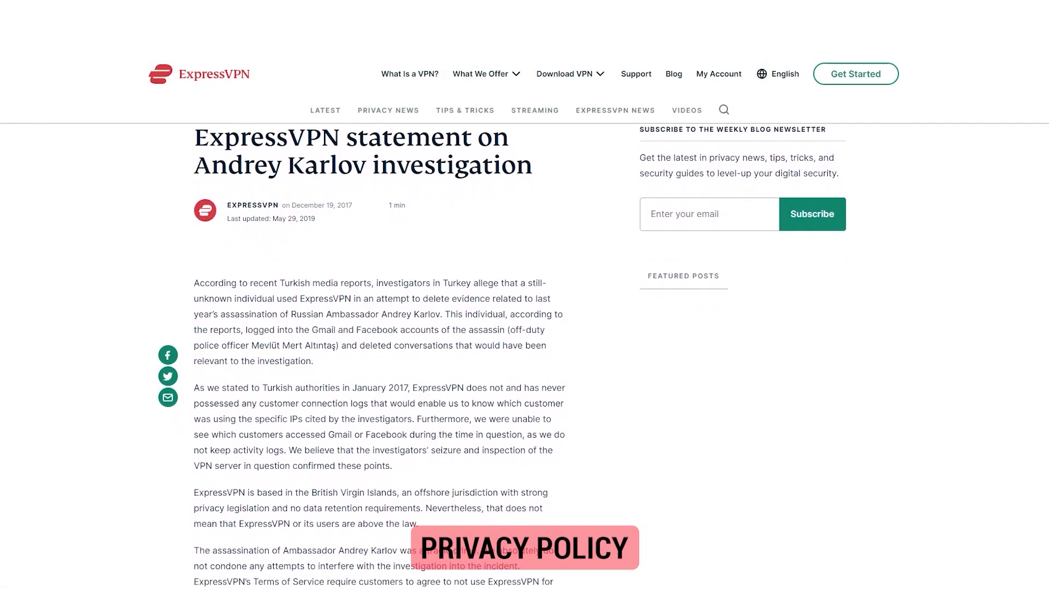
pyautogui.scroll(-3)
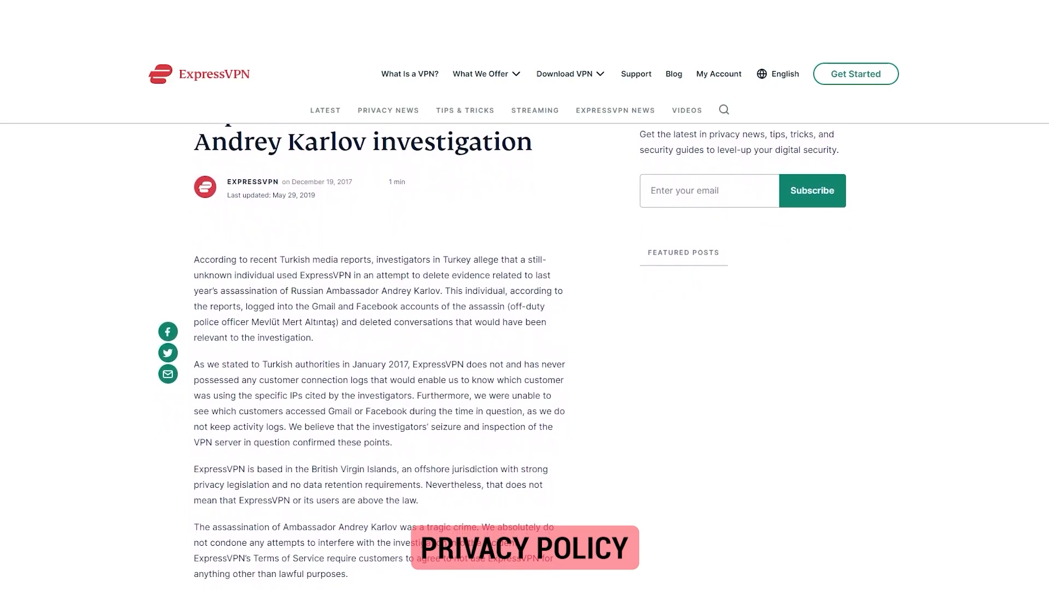
pyautogui.scroll(-3)
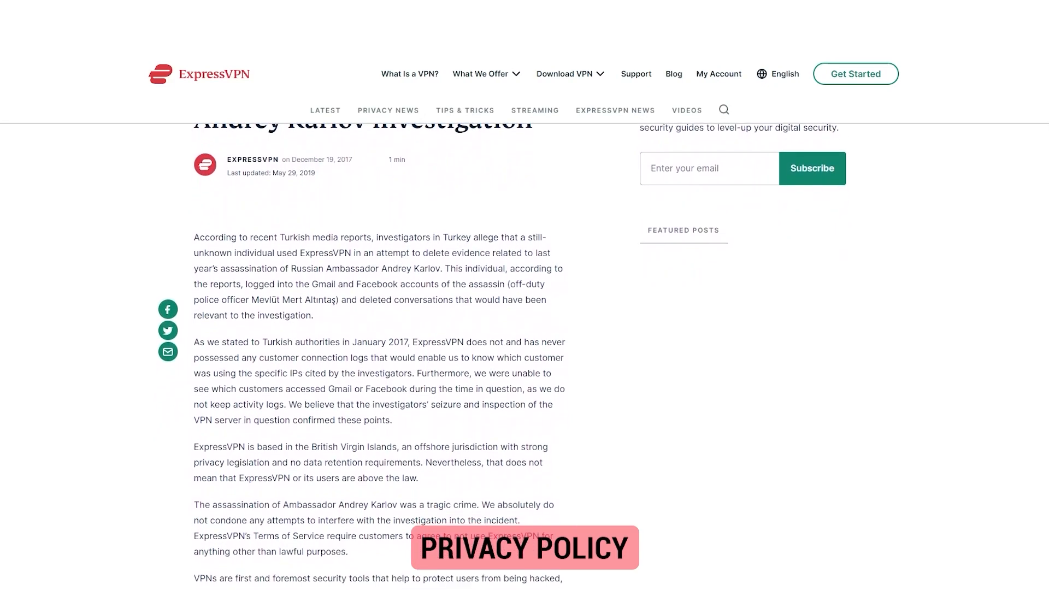
pyautogui.scroll(-3)
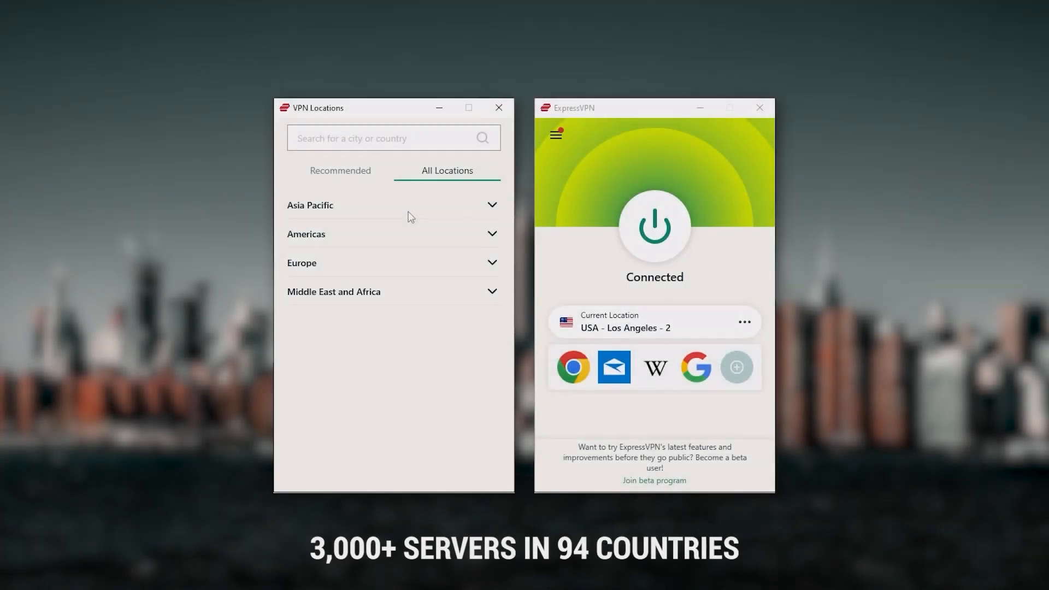
pyautogui.click(307, 233)
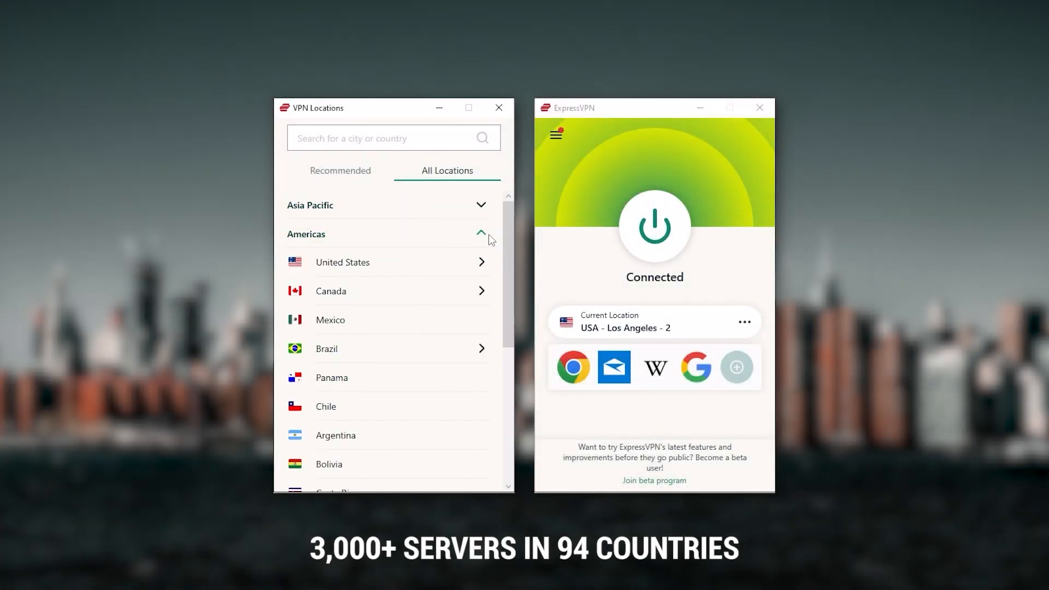
pyautogui.scroll(-3)
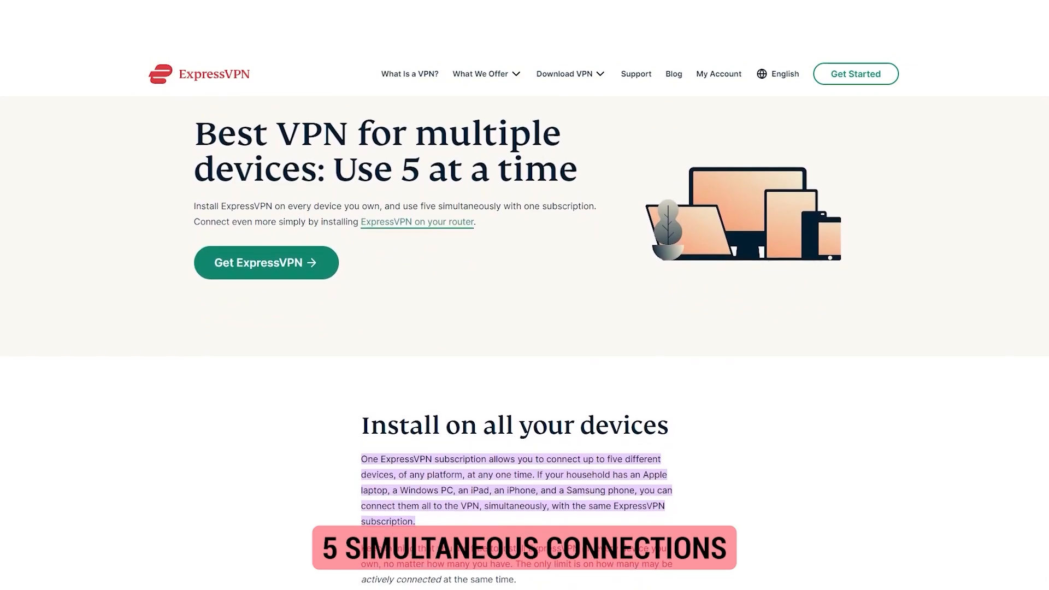
pyautogui.scroll(-3)
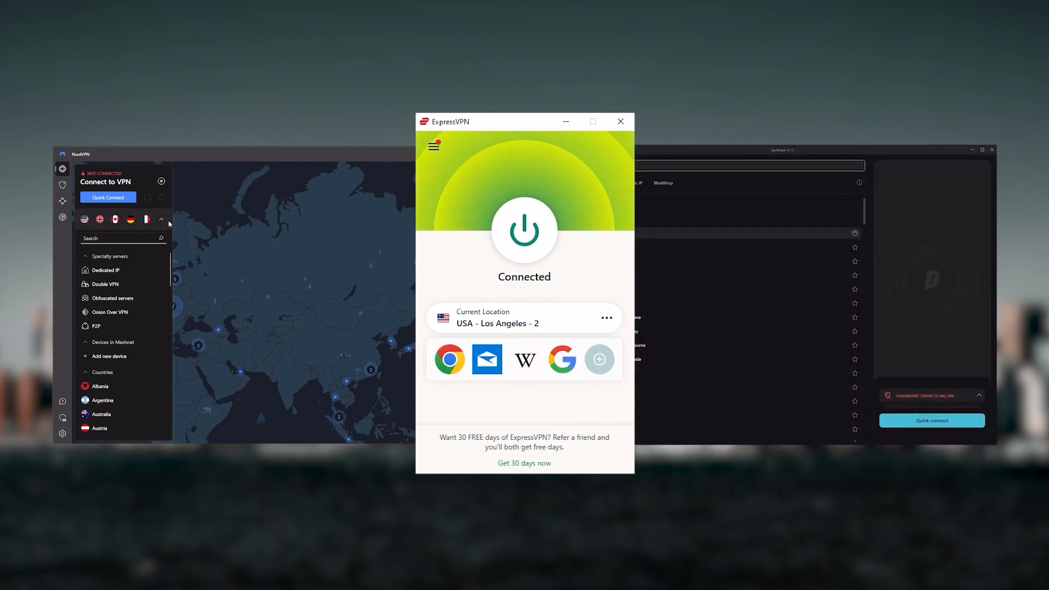
# - In NordVPN, briefly toggle the server list, then view the Threat Protection settings
pyautogui.click(161, 219)
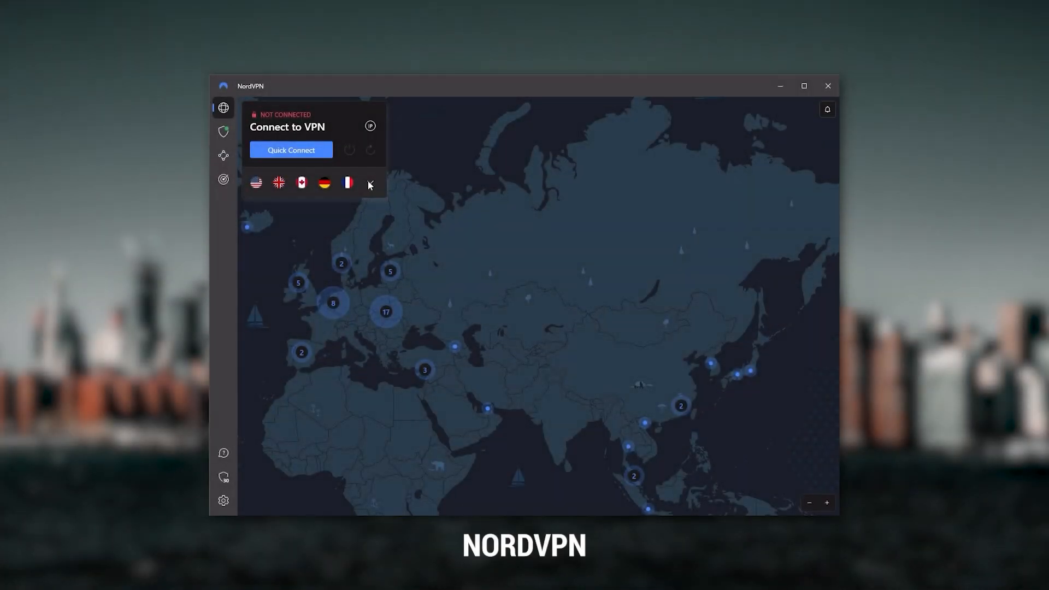
pyautogui.click(370, 182)
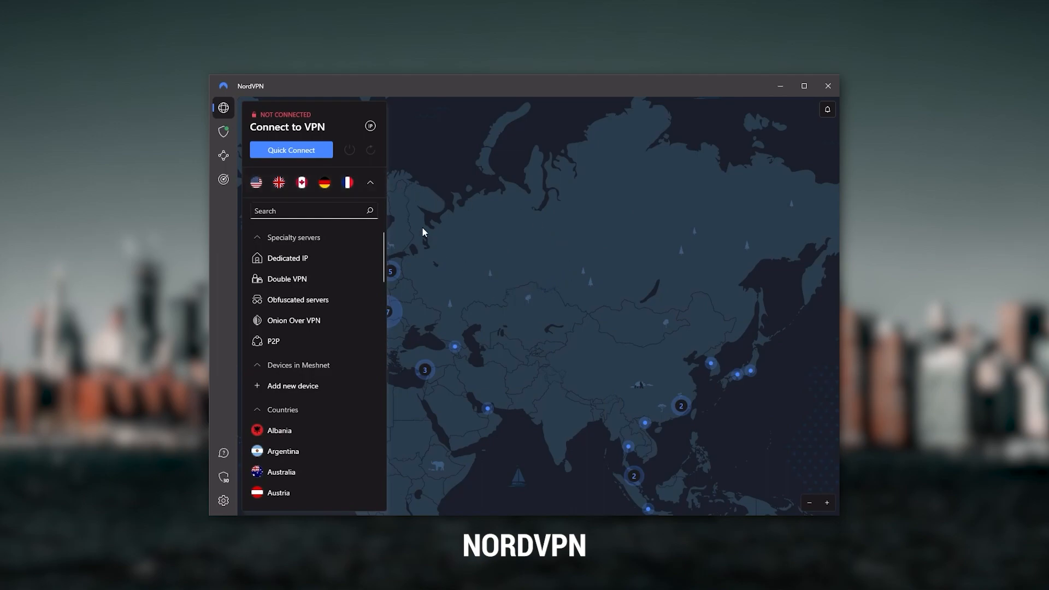
pyautogui.click(369, 182)
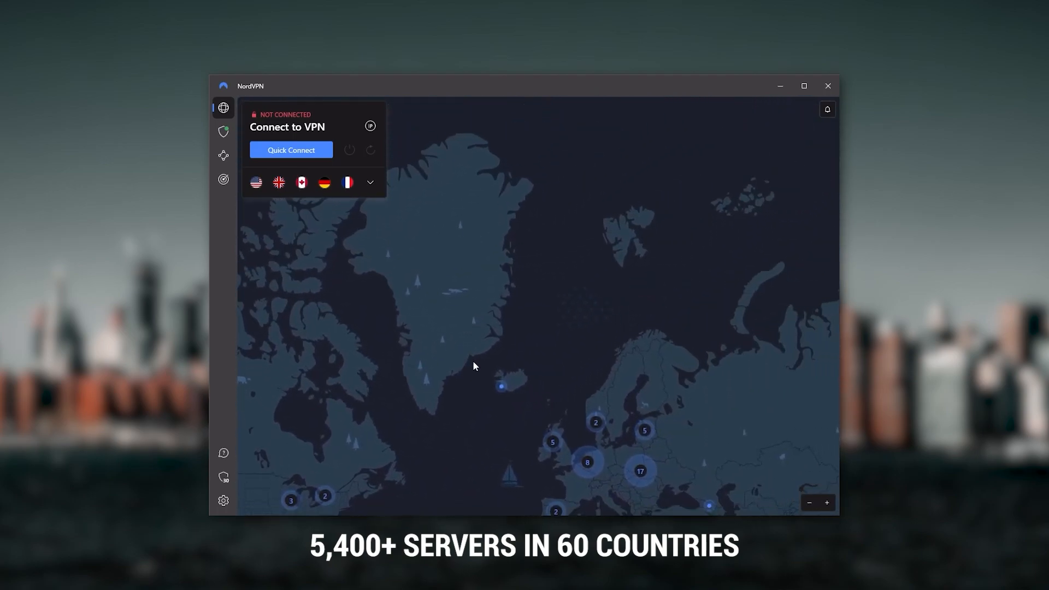
pyautogui.click(223, 132)
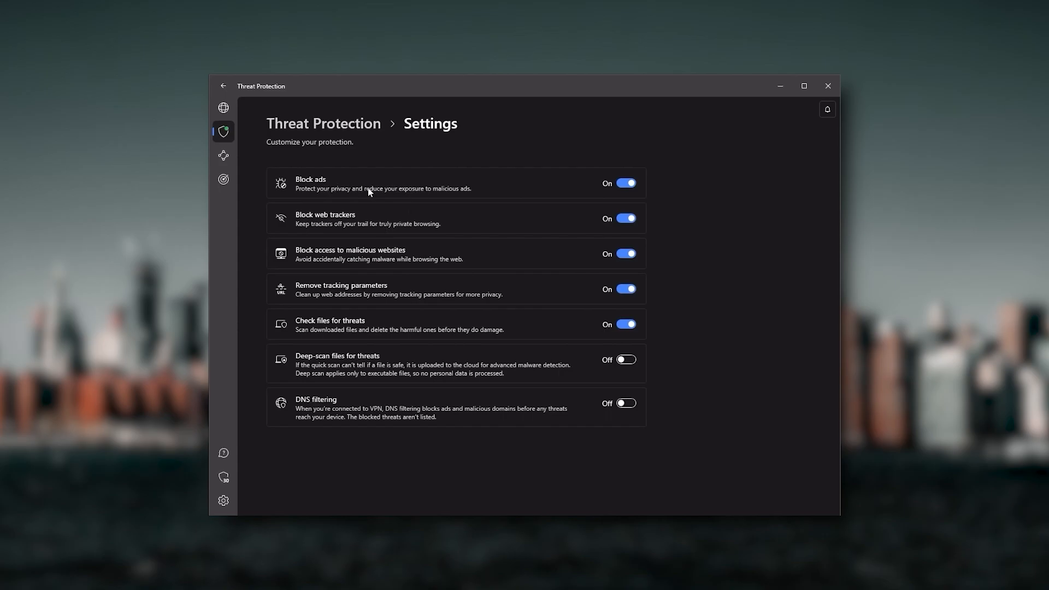
pyautogui.moveTo(379, 222)
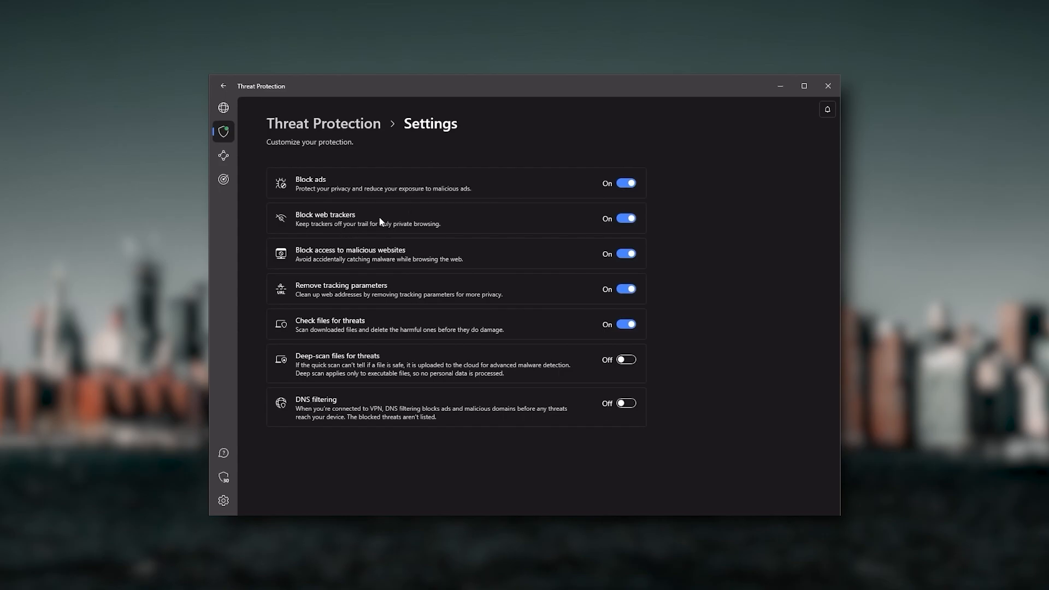
pyautogui.click(223, 108)
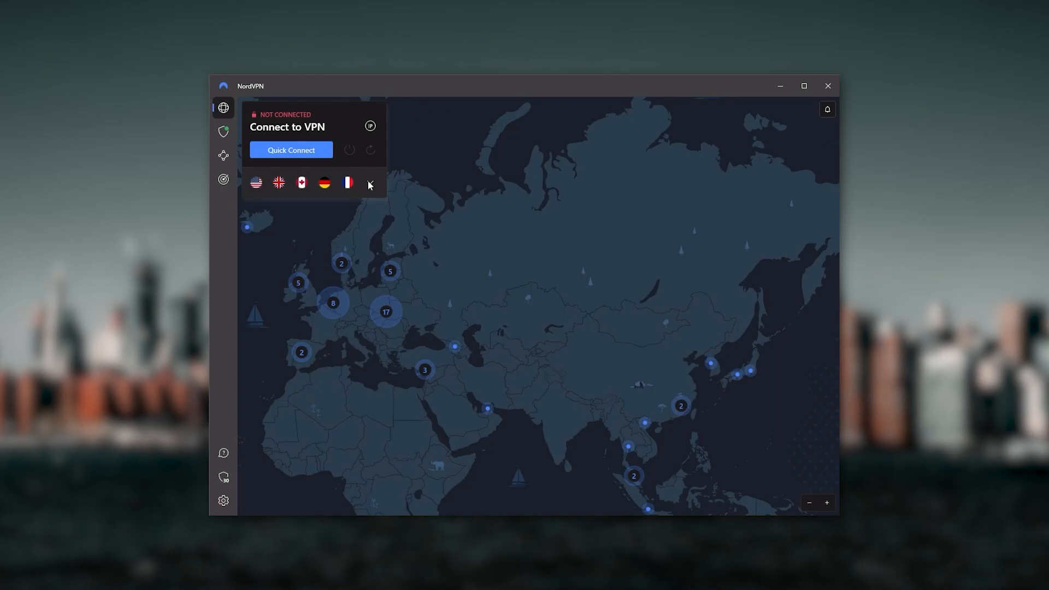
# - Back on the map, expand the server list and scroll through specialty servers and countries
pyautogui.click(369, 184)
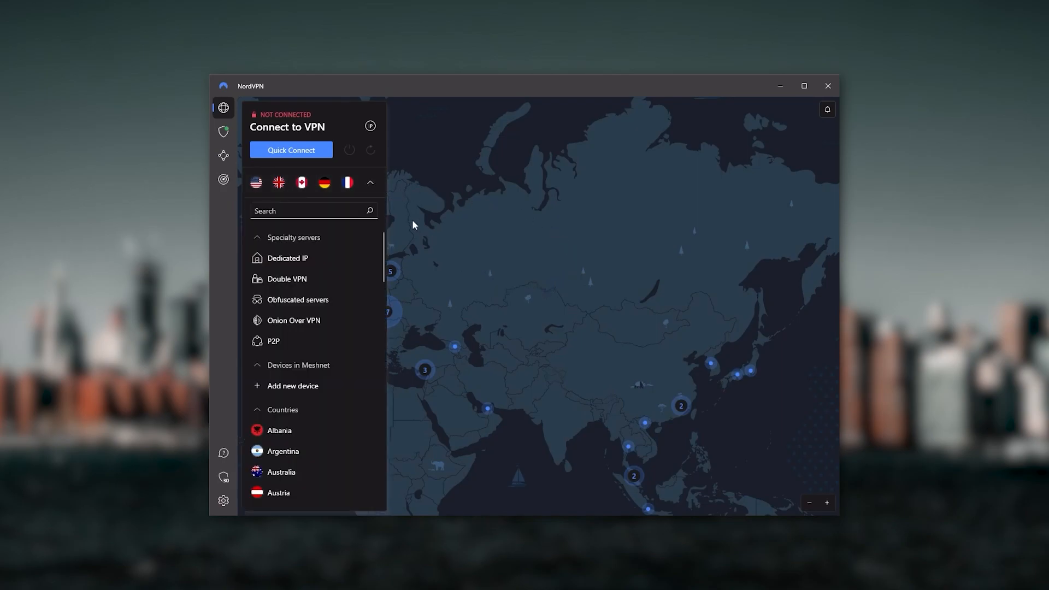
pyautogui.click(370, 182)
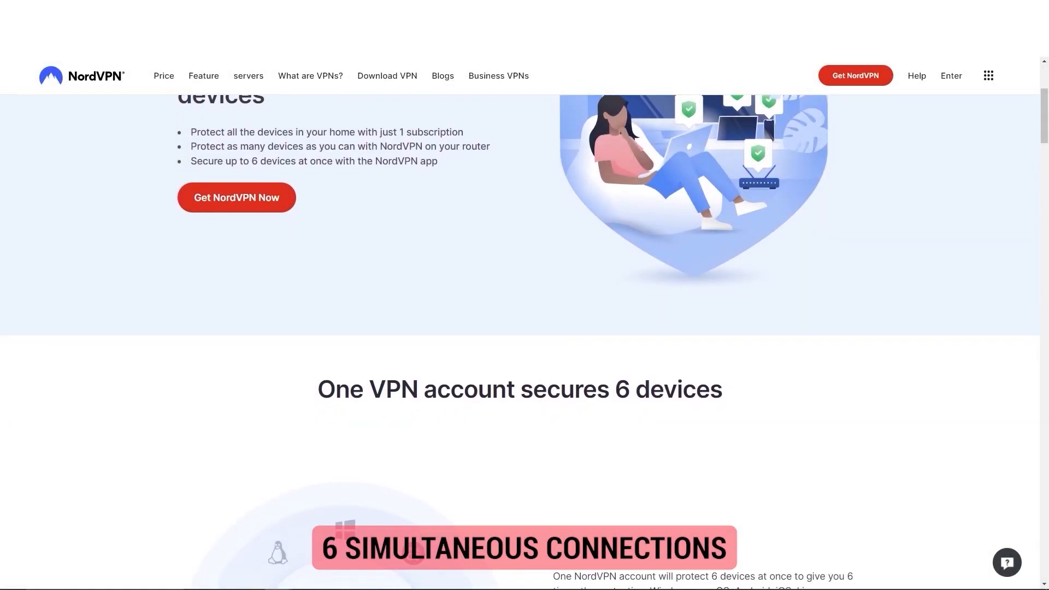
pyautogui.scroll(-3)
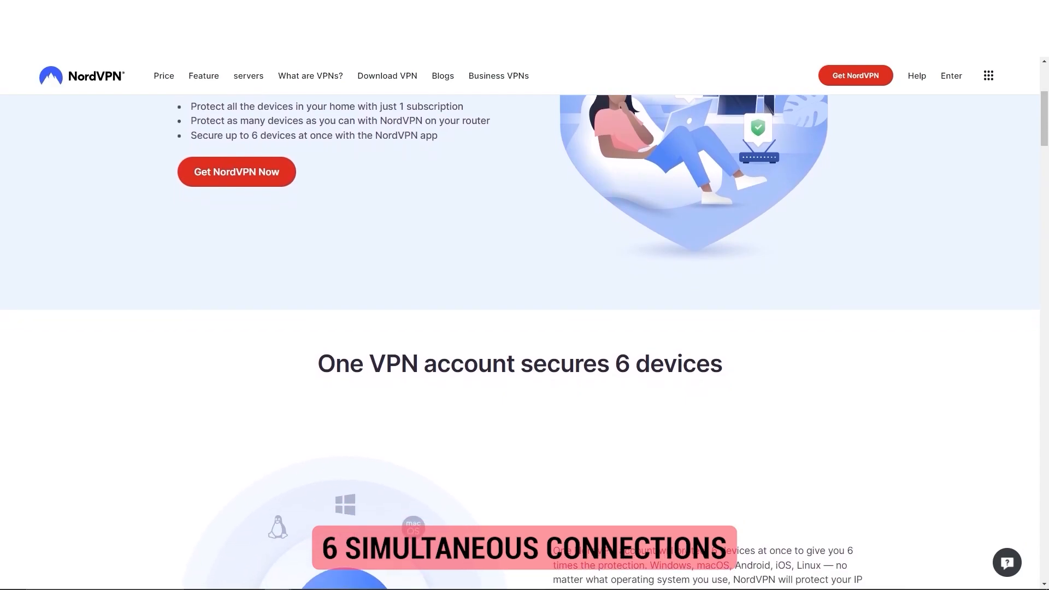
pyautogui.scroll(-3)
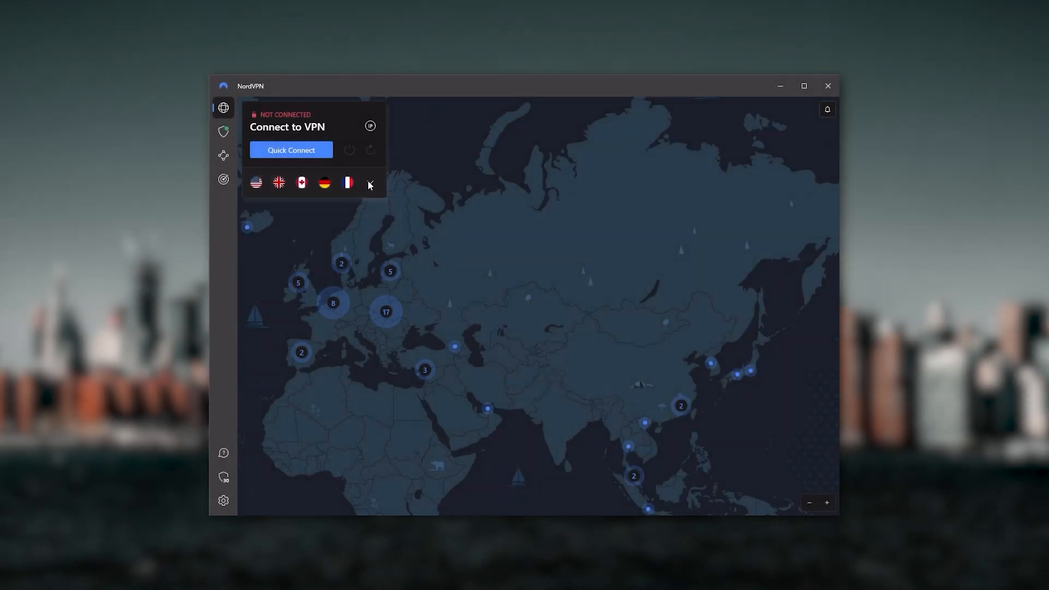
pyautogui.click(369, 182)
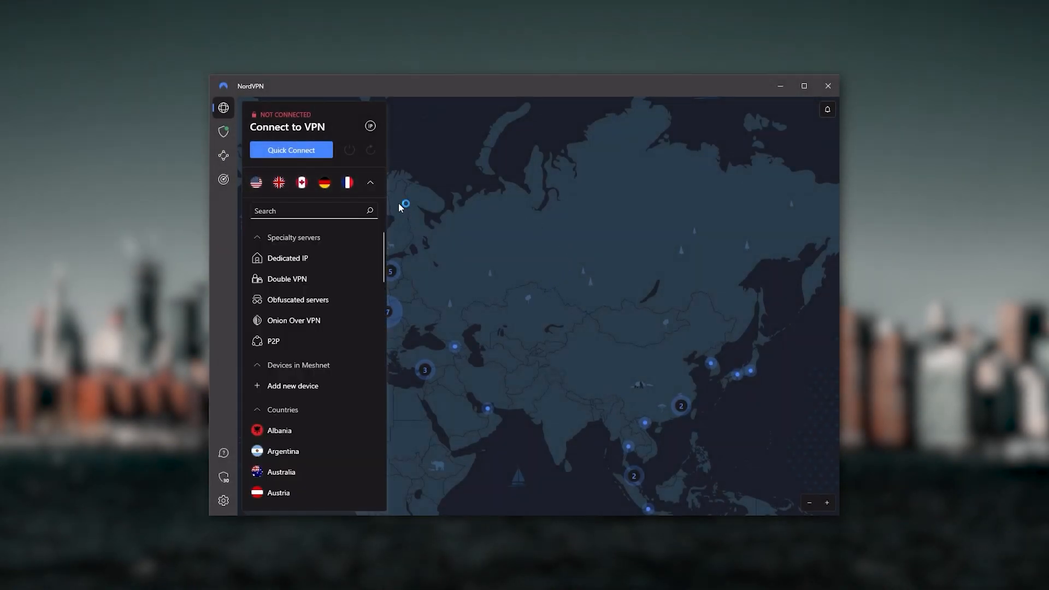
pyautogui.click(370, 182)
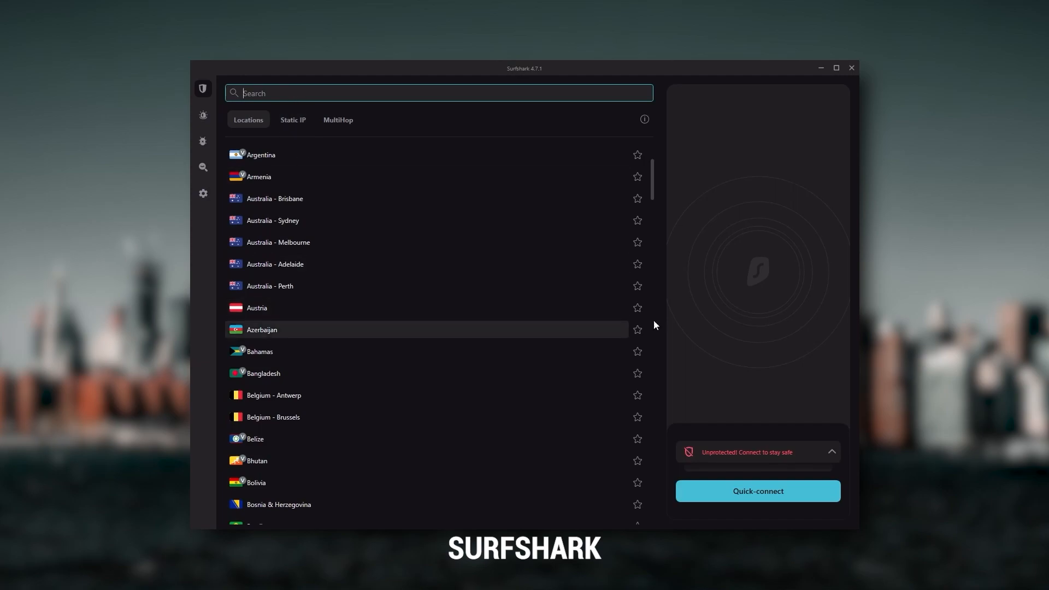
pyautogui.moveTo(583, 362)
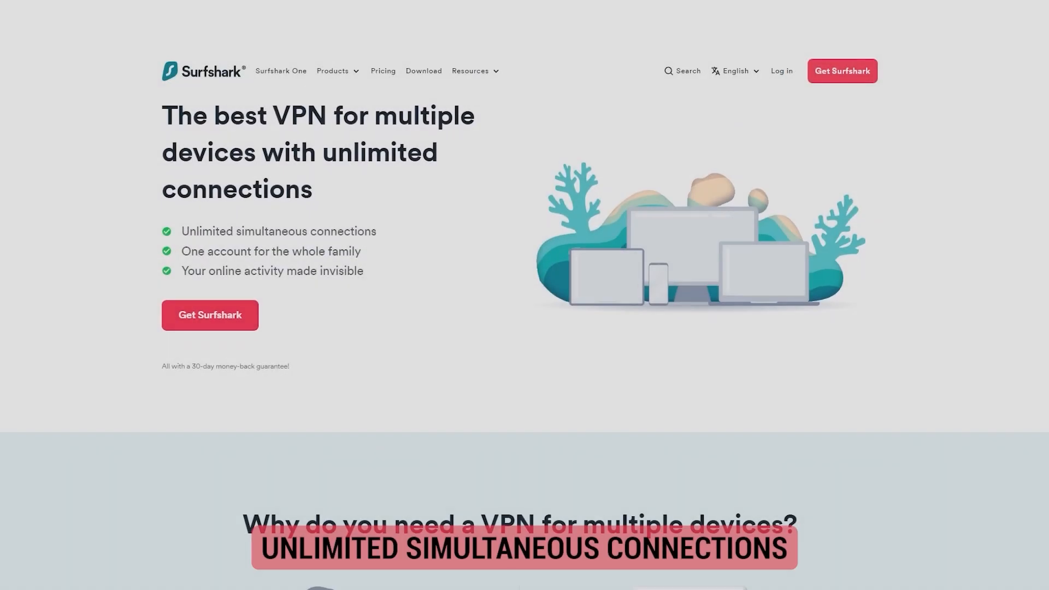
pyautogui.scroll(-3)
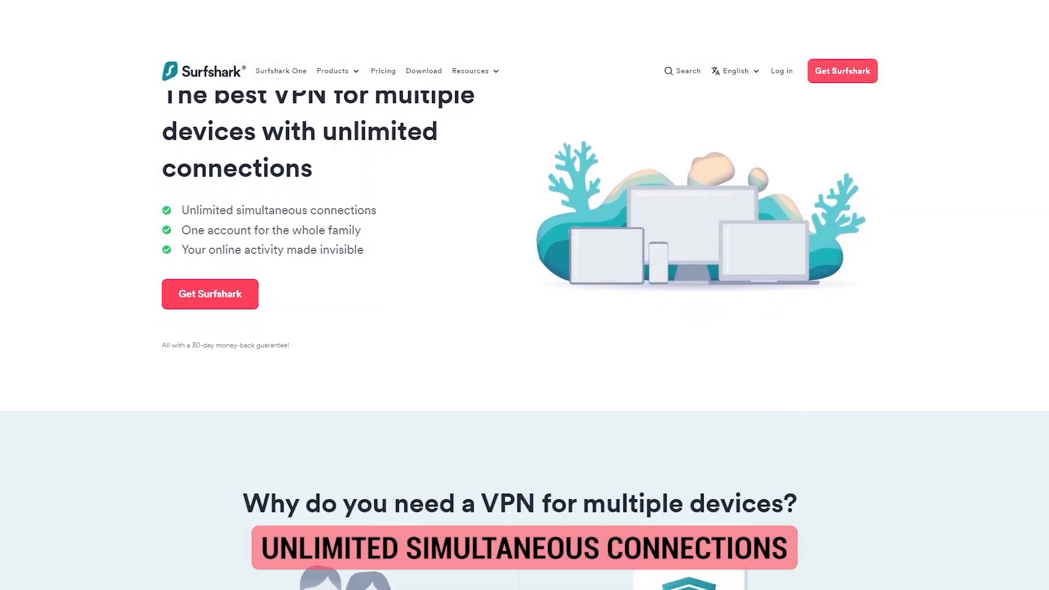
pyautogui.scroll(-3)
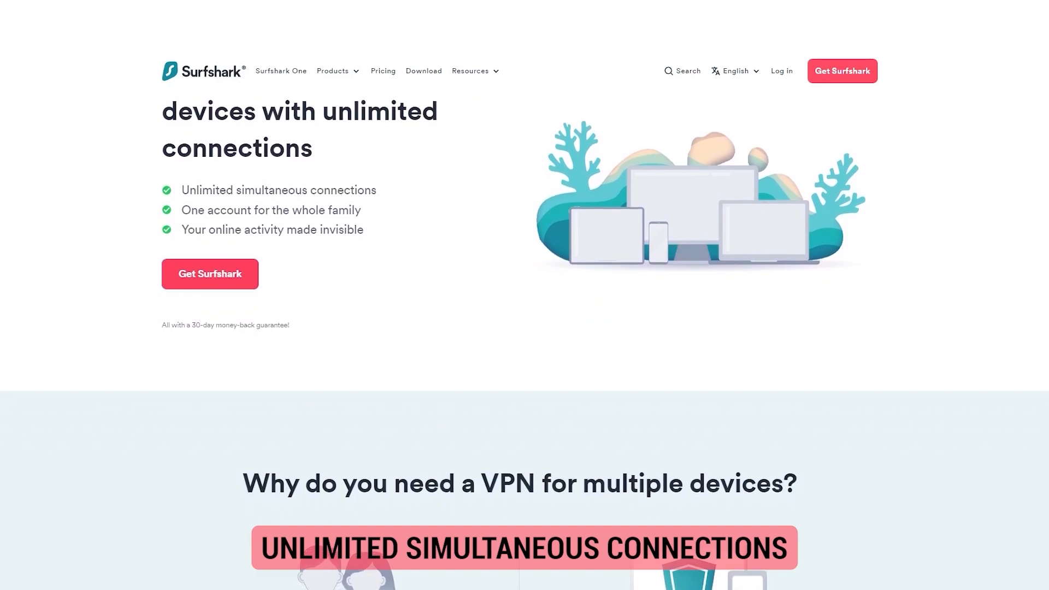
pyautogui.scroll(-3)
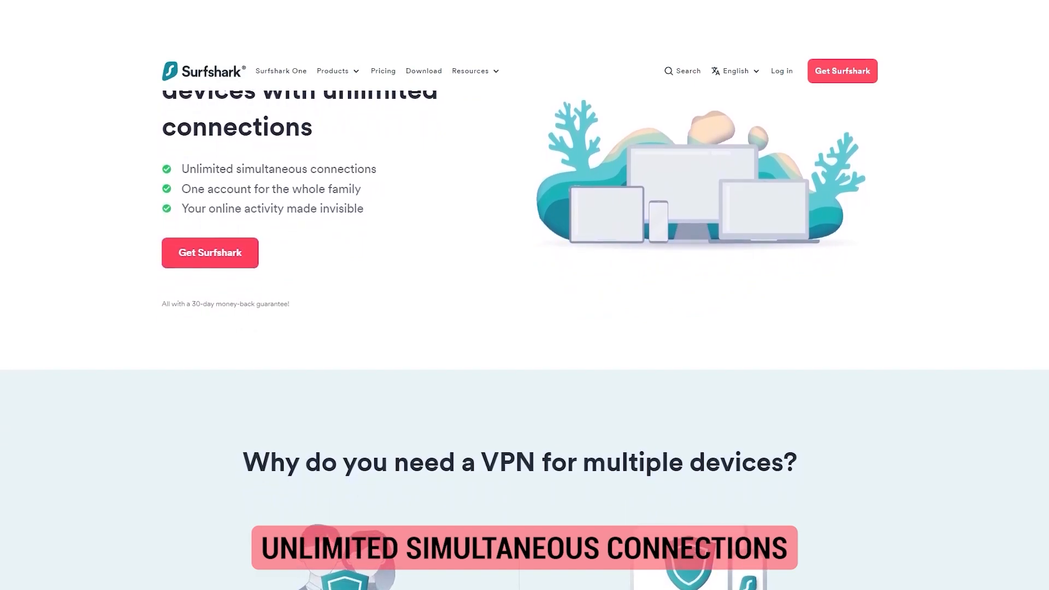
pyautogui.scroll(-3)
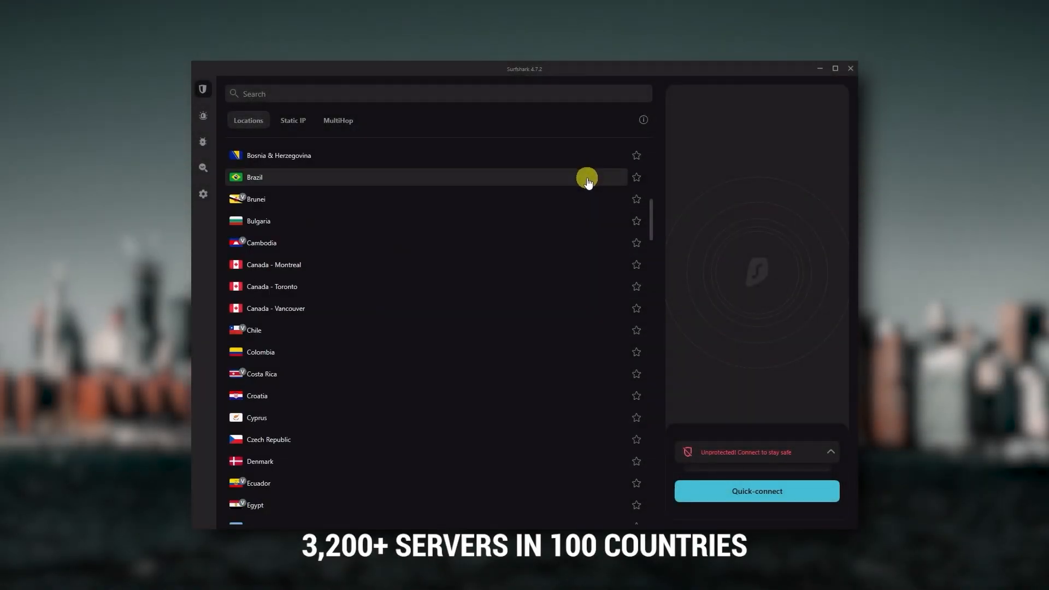
pyautogui.scroll(-3)
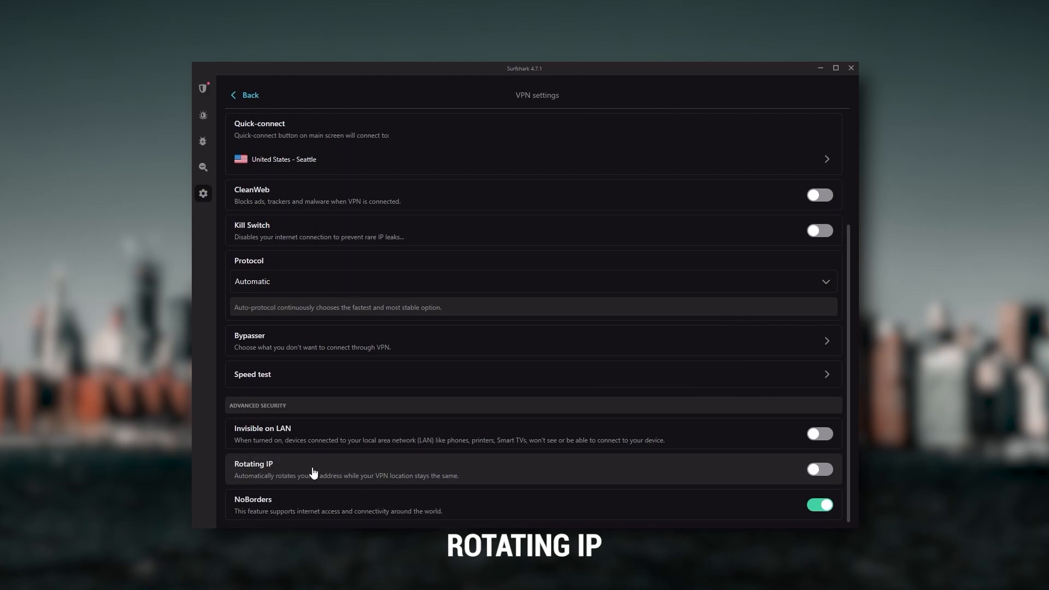
pyautogui.moveTo(490, 479)
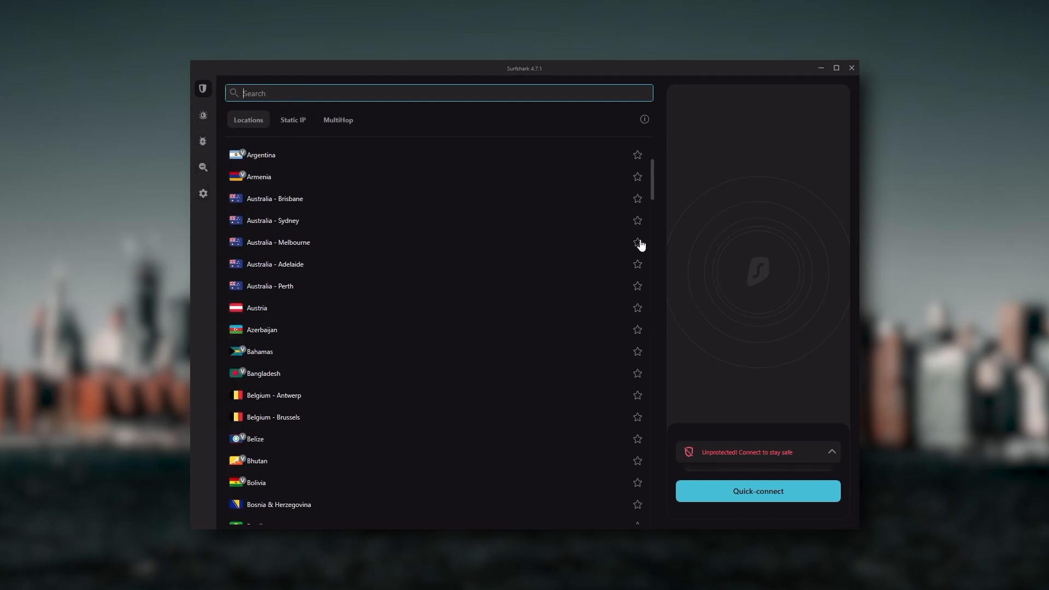
pyautogui.moveTo(316, 163)
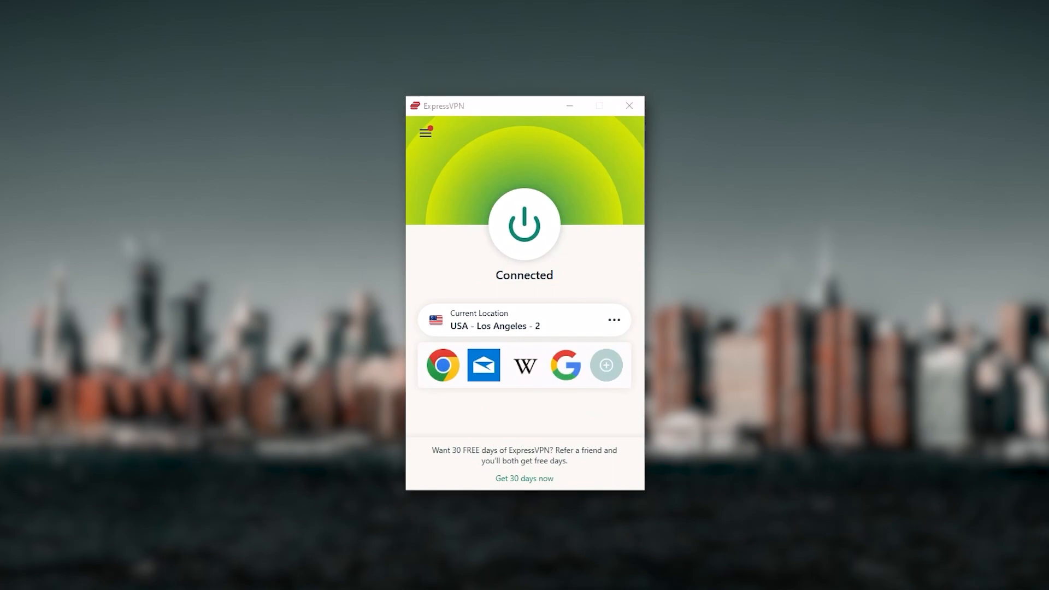
pyautogui.moveTo(539, 254)
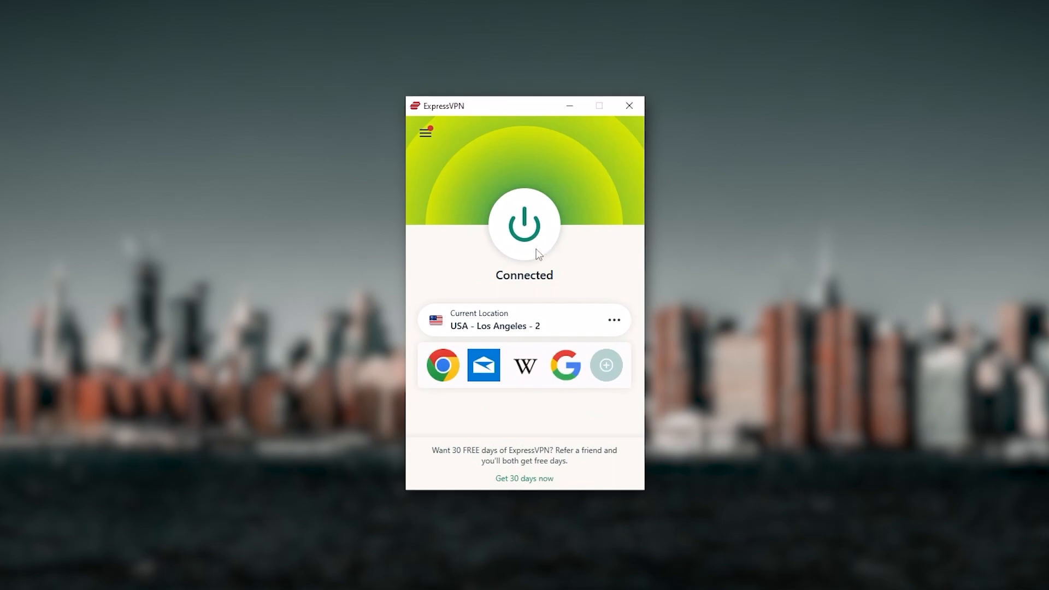
pyautogui.moveTo(554, 289)
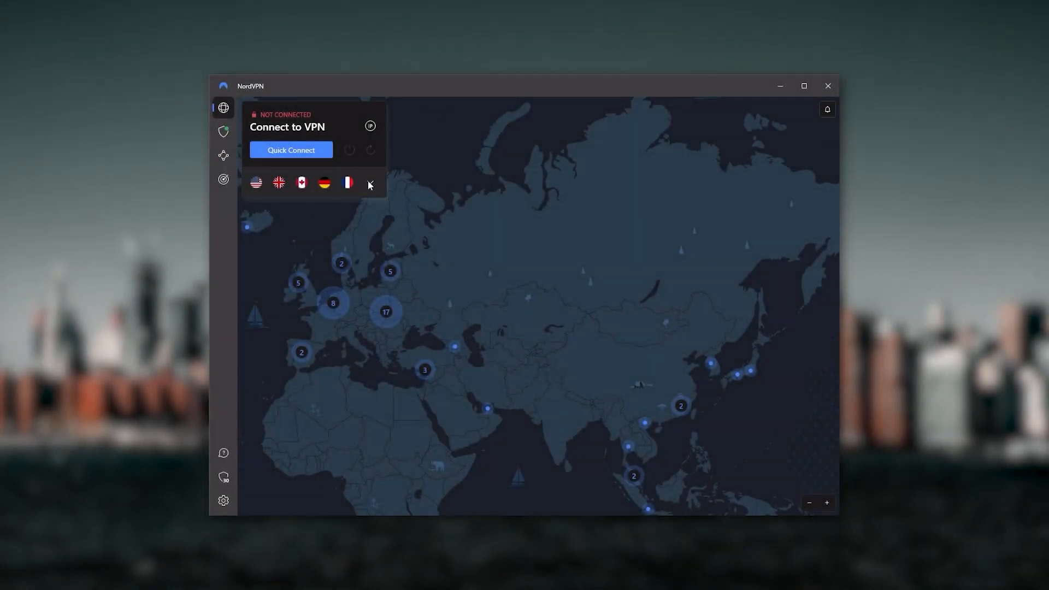
# - Expand and collapse NordVPN's server list, then pan the map across South Asia, Europe and Africa
pyautogui.click(369, 182)
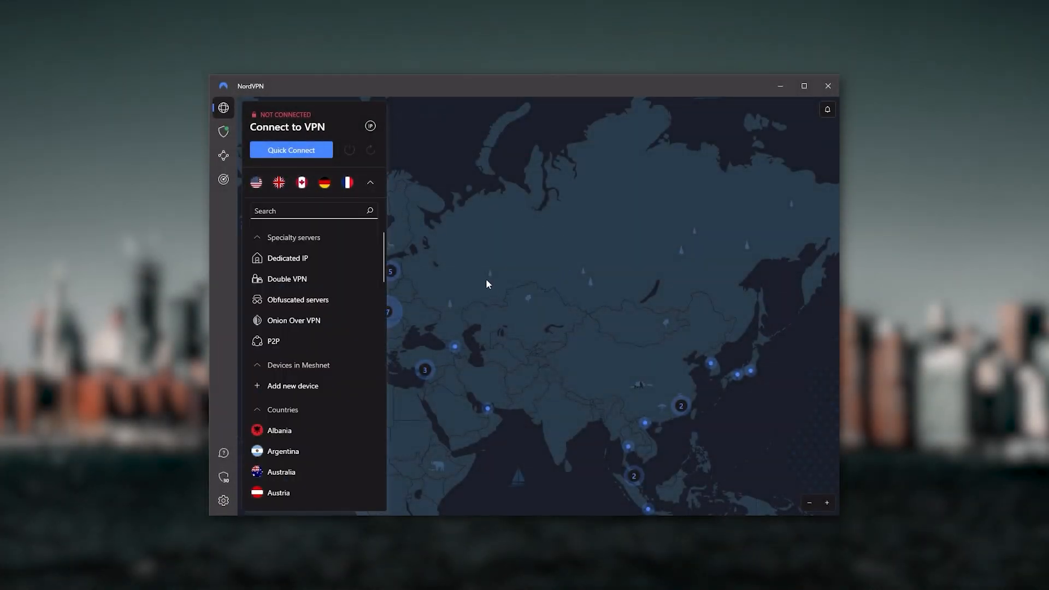
pyautogui.click(369, 182)
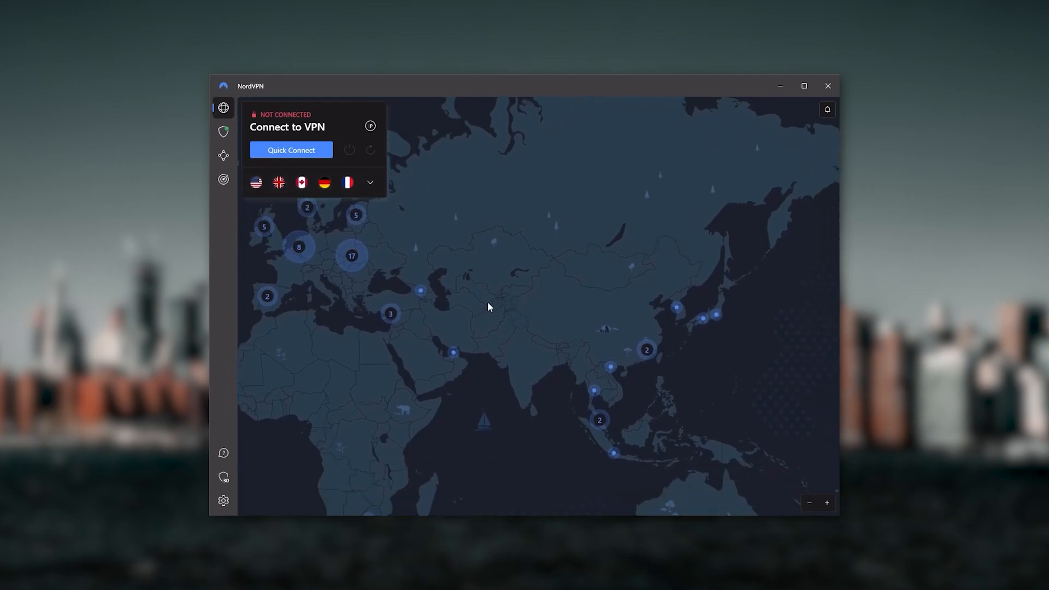
pyautogui.moveTo(488, 306); pyautogui.dragTo(663, 390)
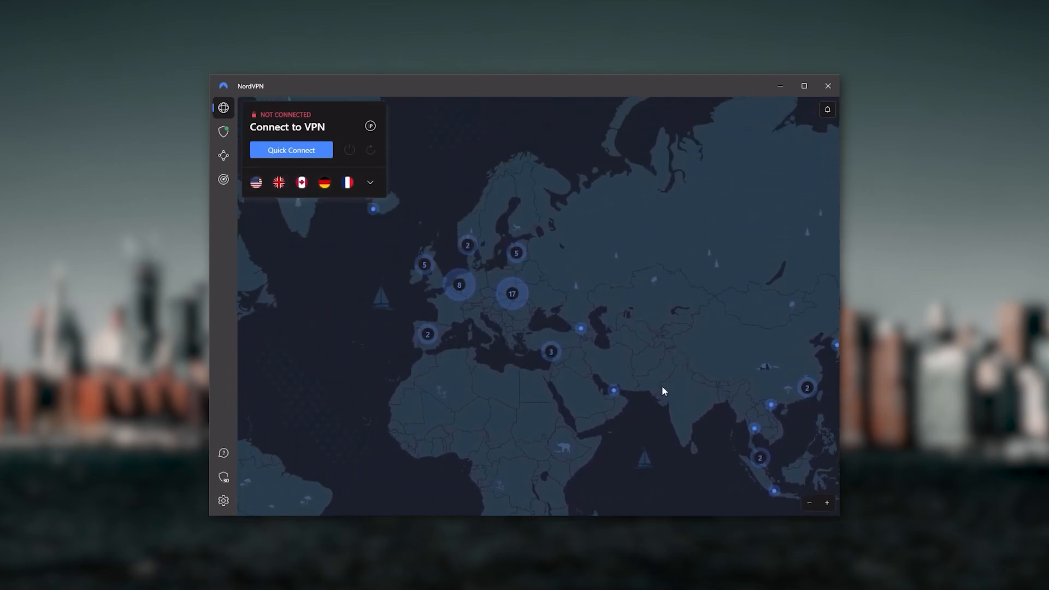
pyautogui.moveTo(663, 391); pyautogui.dragTo(487, 293)
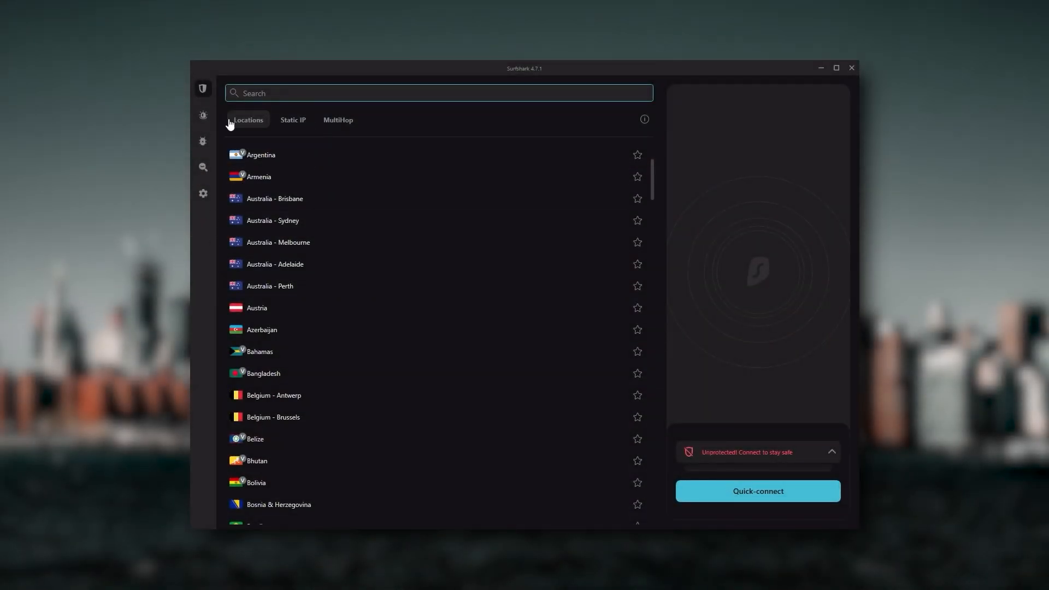
pyautogui.click(438, 92)
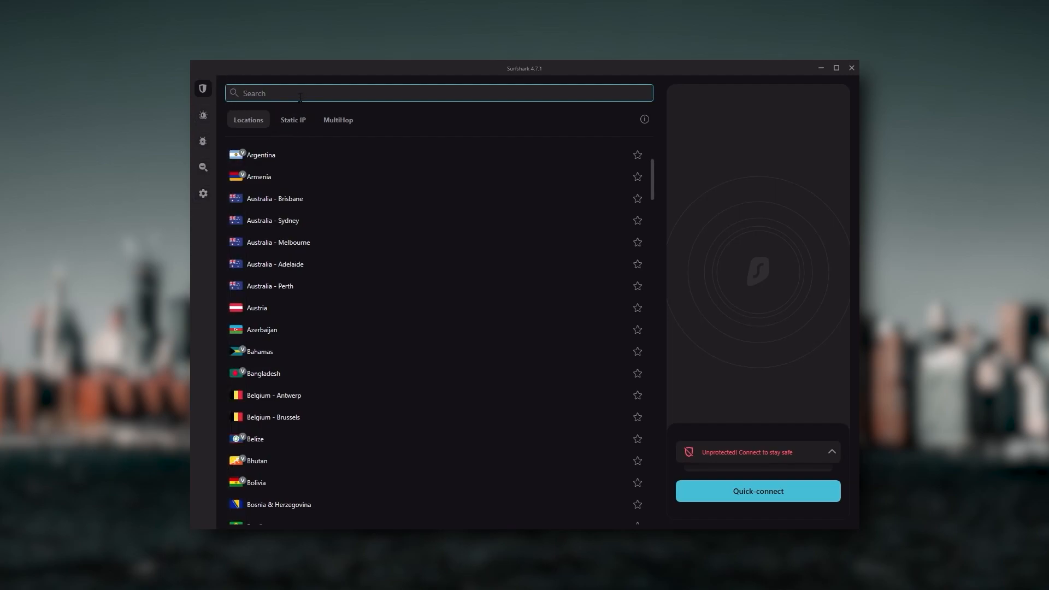
pyautogui.moveTo(583, 362)
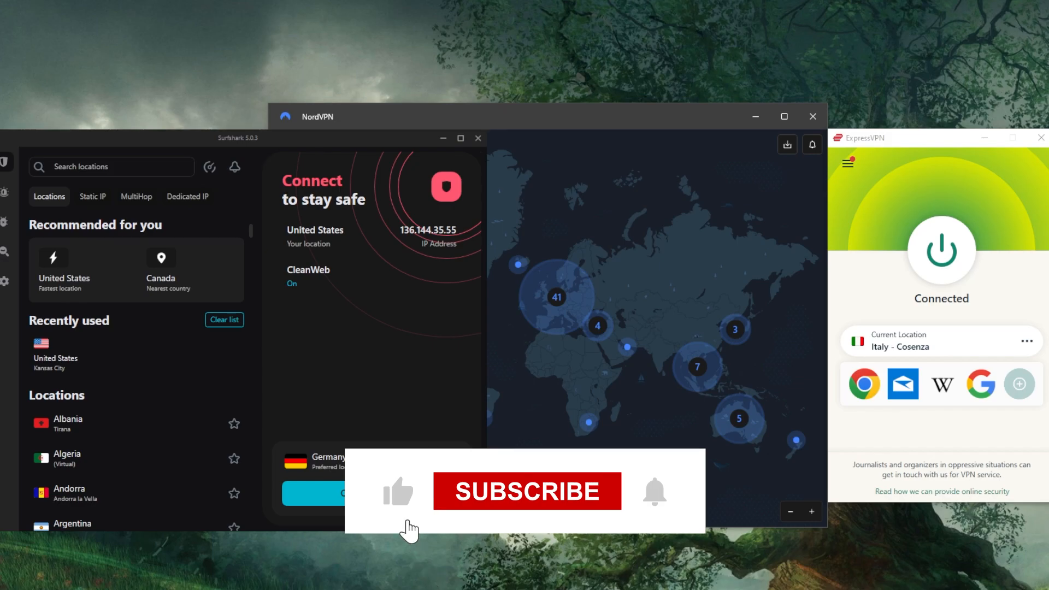
pyautogui.click(528, 490)
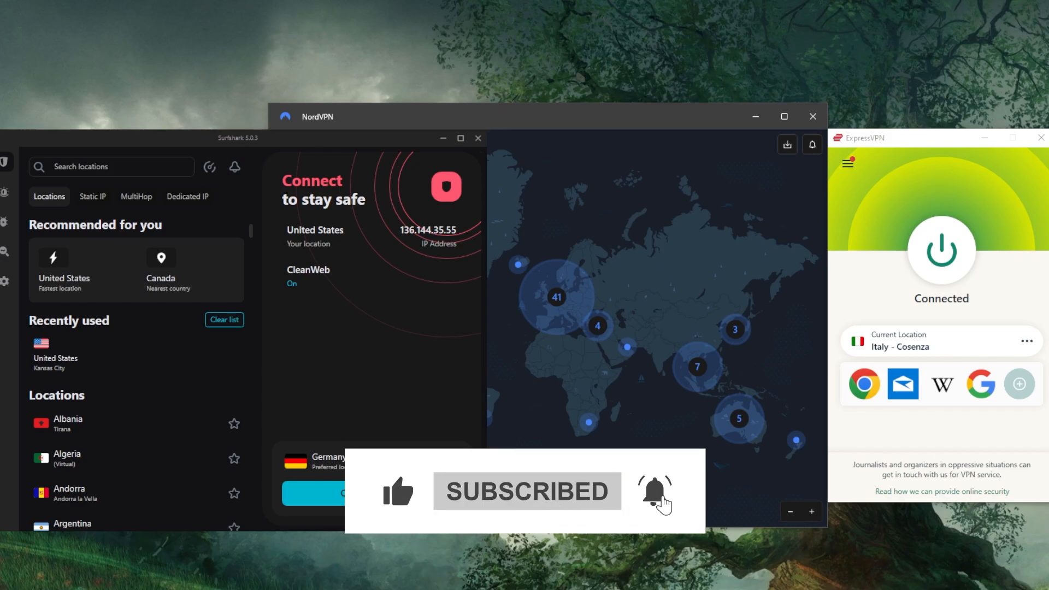